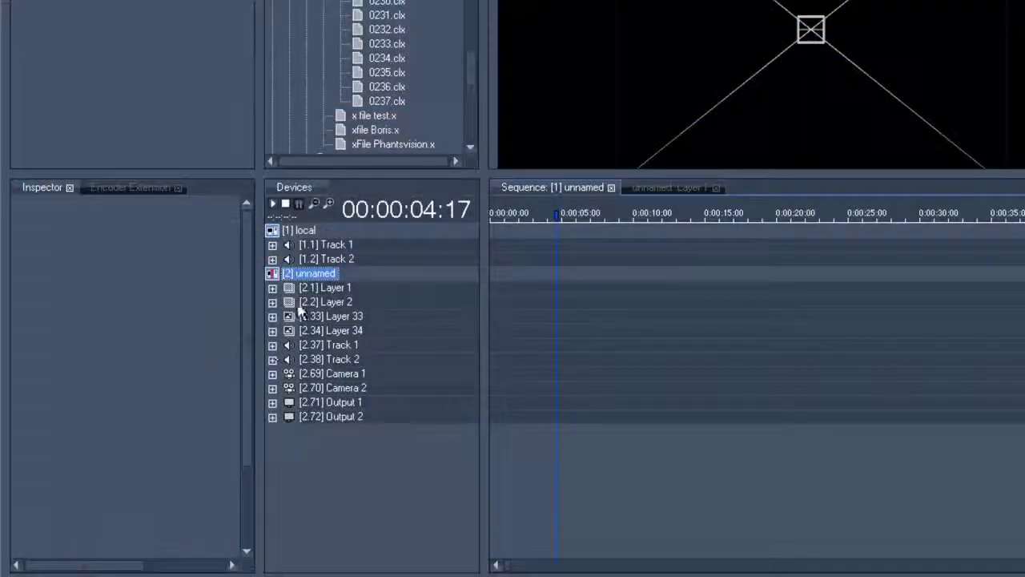
Step: Select Layer 1 and assign clip 00304_kiosk.mpg from Project > Loops as its media
{"action": "left_click", "coordinate": [324, 287]}
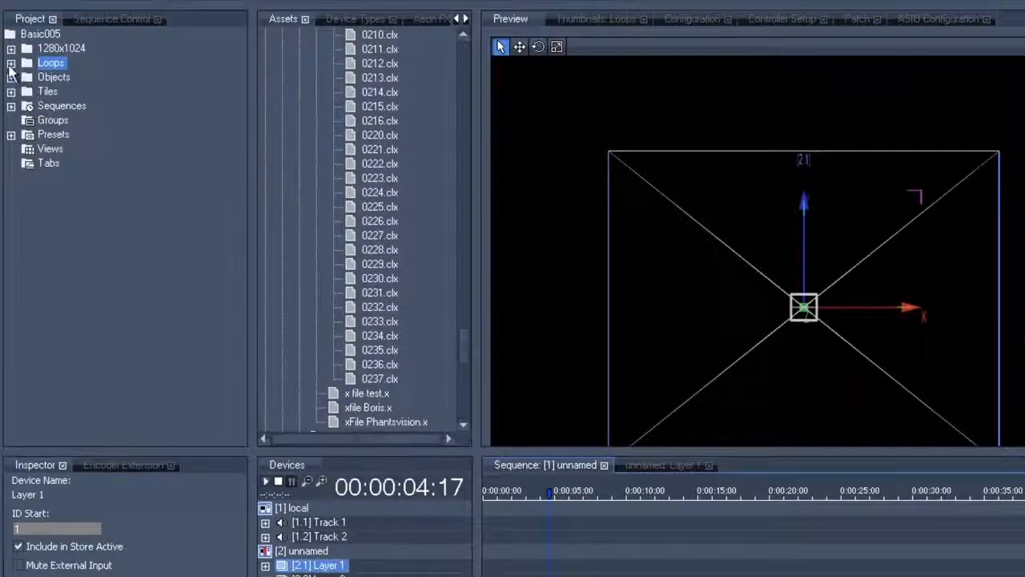
{"action": "left_click", "coordinate": [12, 63]}
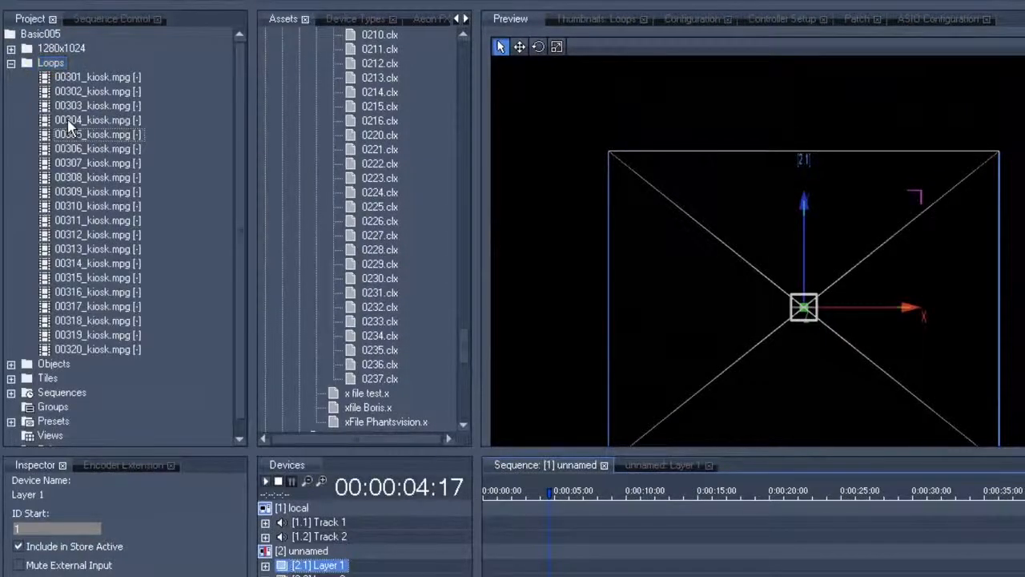
{"action": "left_click", "coordinate": [96, 121]}
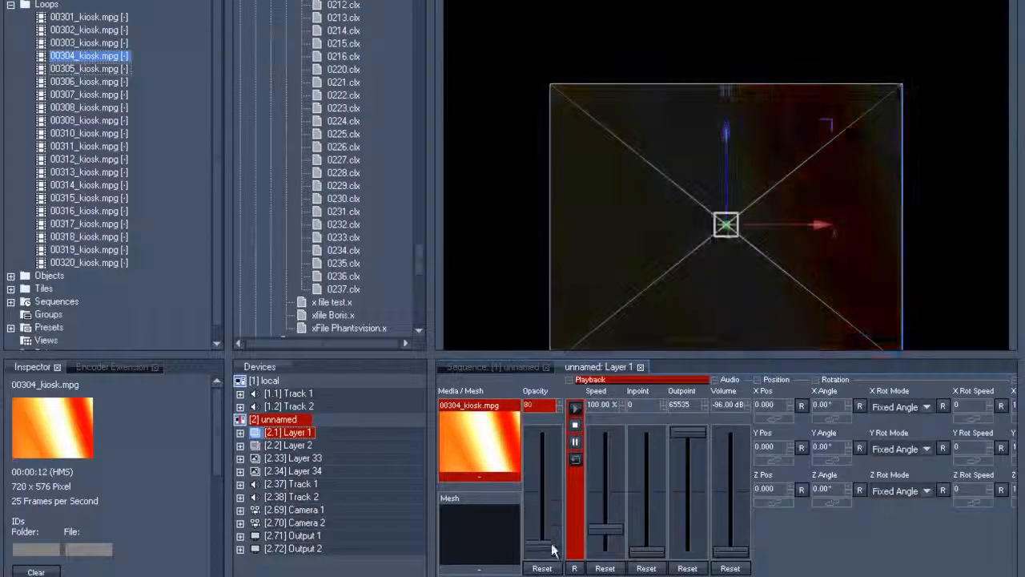
Step: Set Layer 1 opacity to 0 and store it as a cue on the sequence timeline
{"action": "left_click_drag", "start_coordinate": [545, 456], "coordinate": [544, 557]}
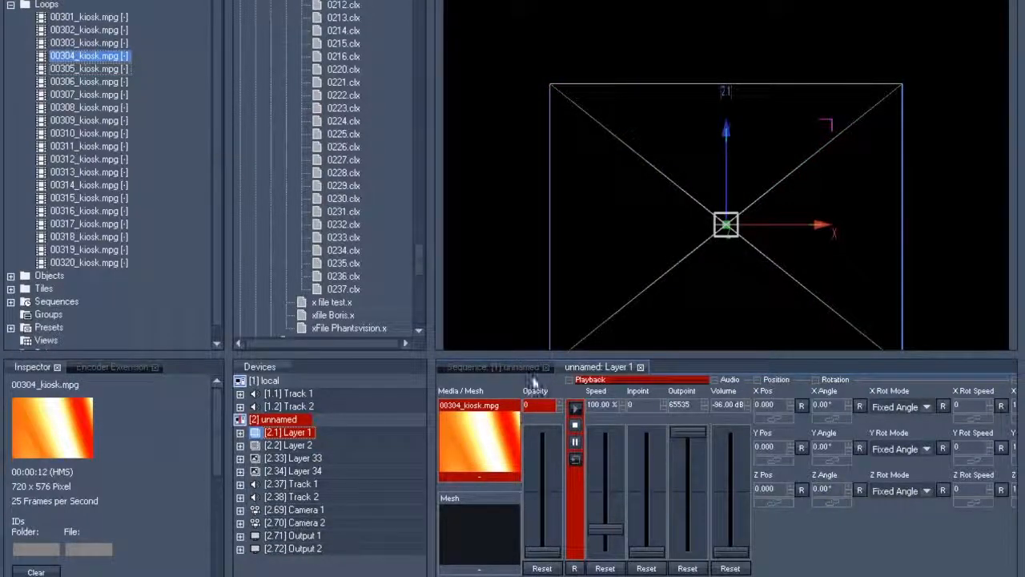
{"action": "left_click", "coordinate": [492, 366]}
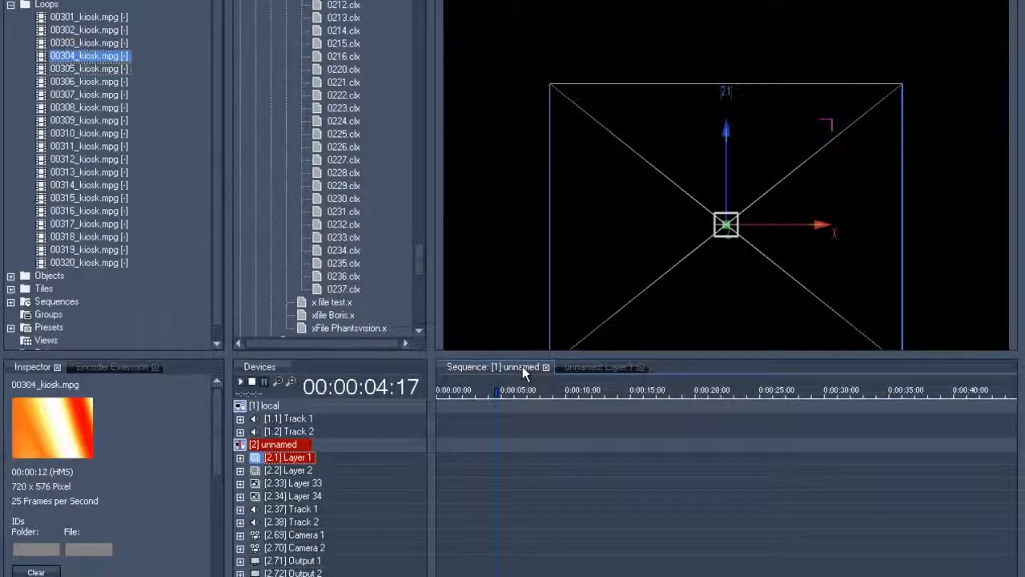
{"action": "right_click", "coordinate": [522, 373]}
{"action": "type", "text": "++2"}
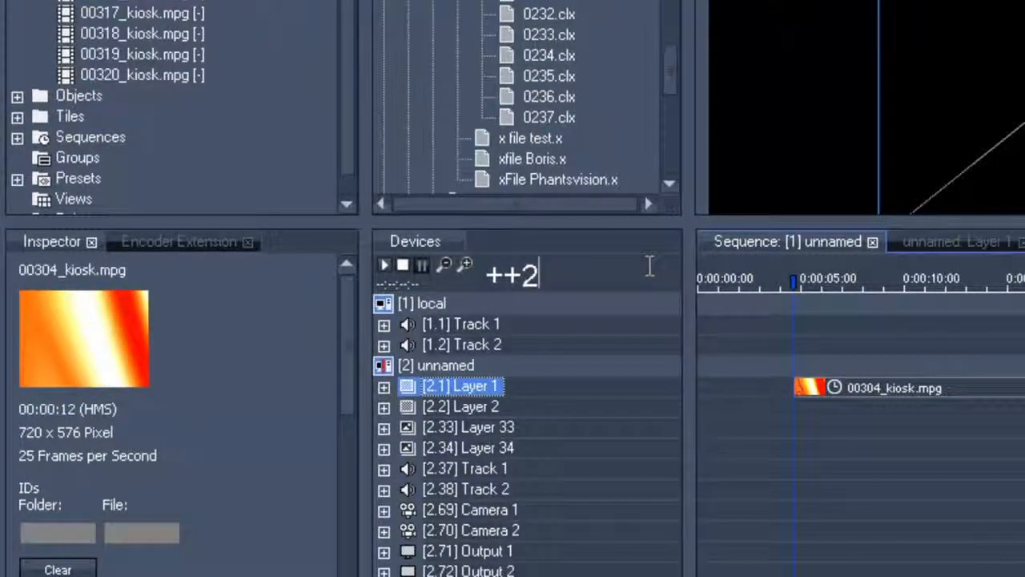
Step: Advance the timecode two seconds and store Layer 1's active values as the fade-in end cue
{"action": "type", "text": "00:00:06:17"}
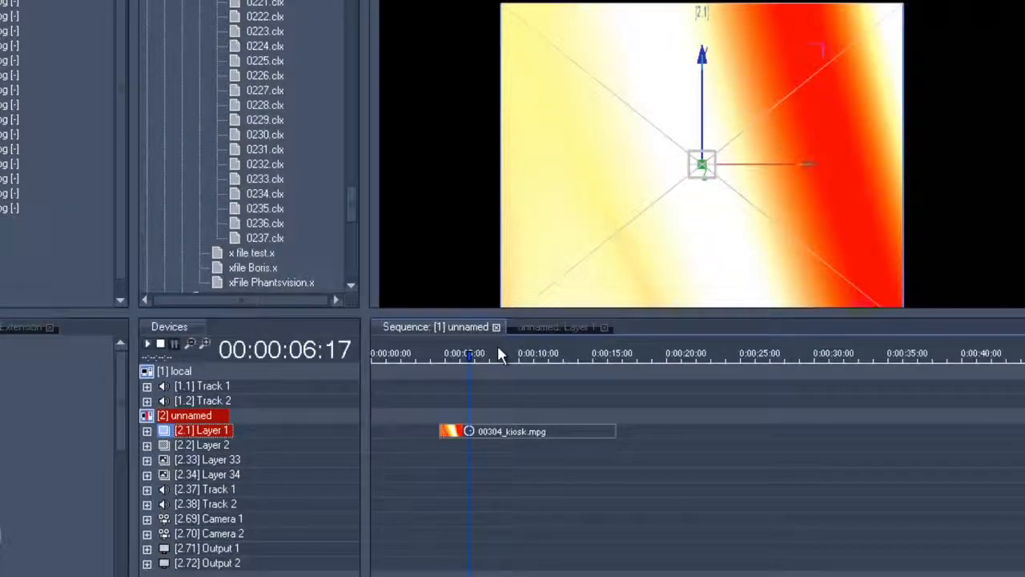
{"action": "right_click", "coordinate": [501, 356]}
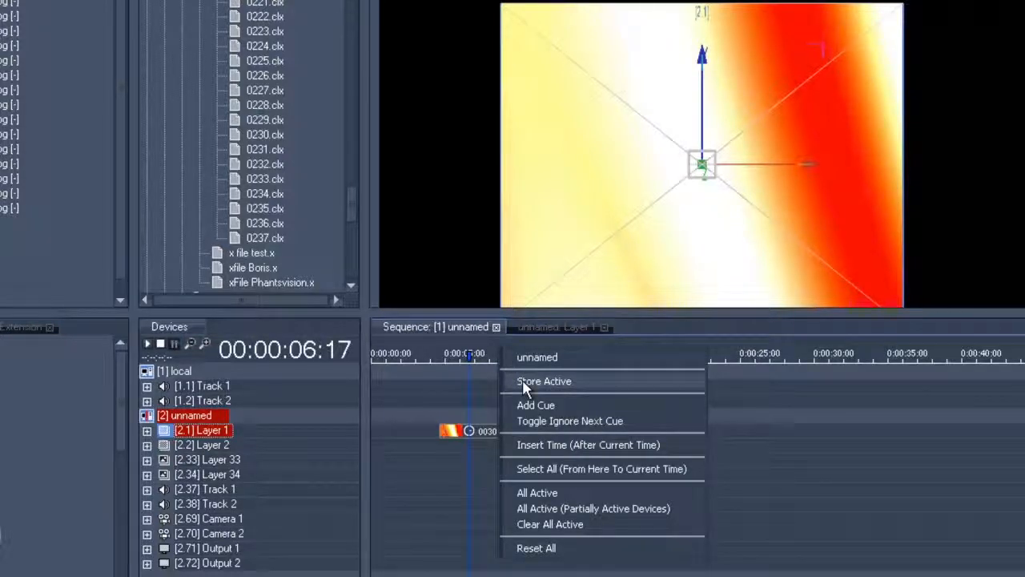
{"action": "left_click", "coordinate": [543, 380]}
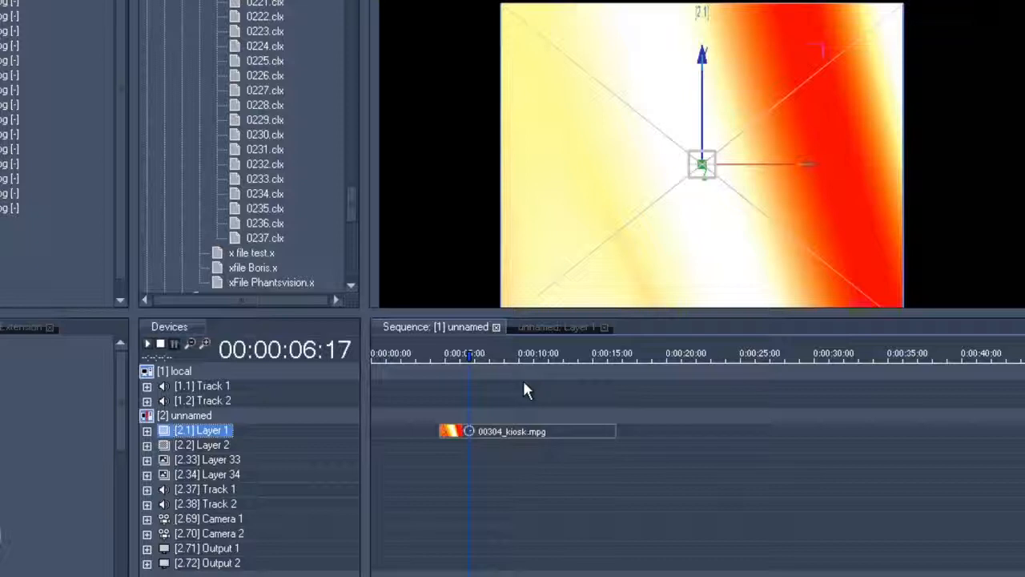